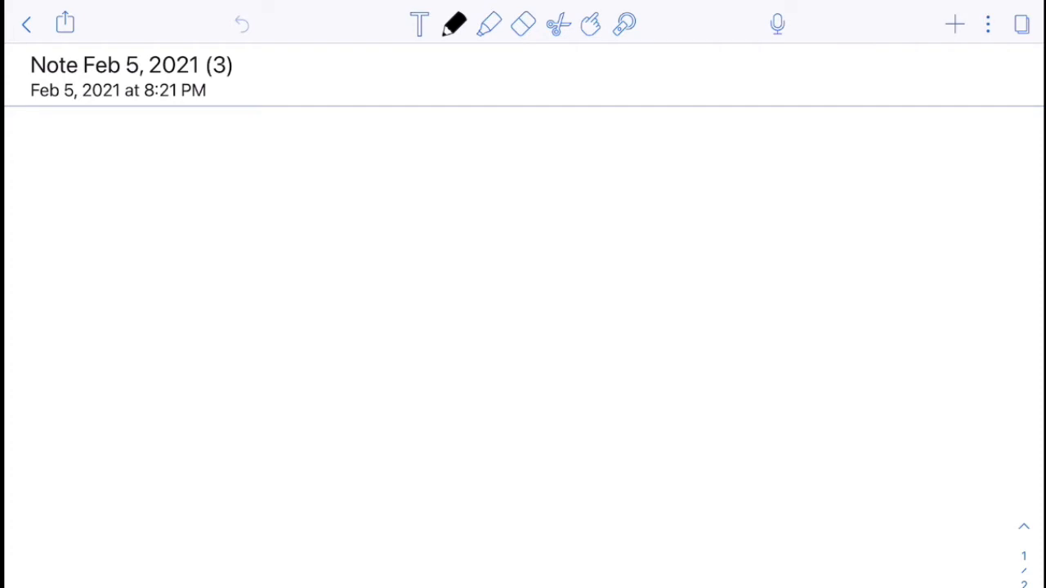
Draw a table box with a header divider and write USERS in its header
drag(95, 150, 95, 227)
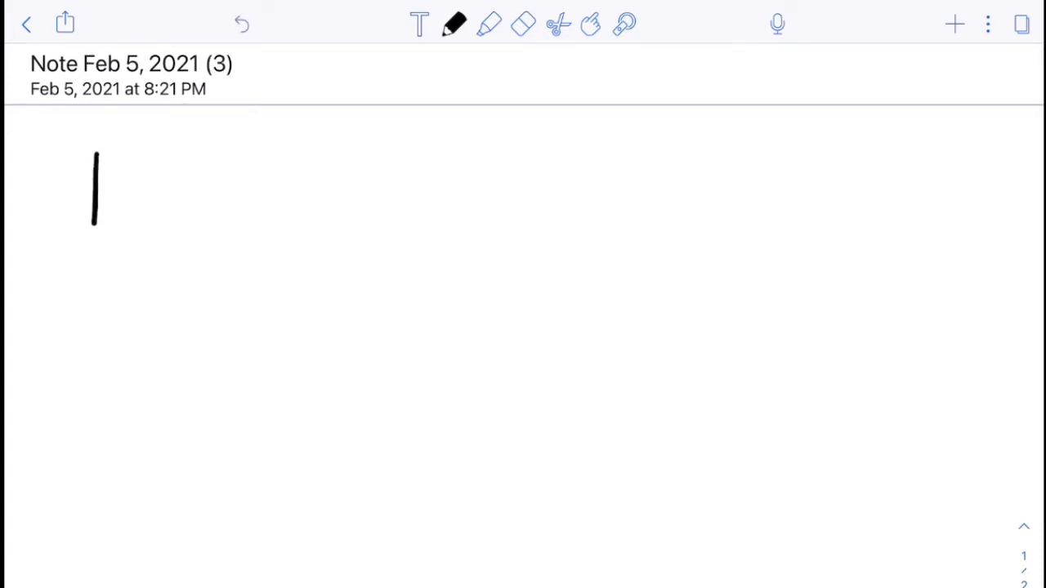
drag(96, 154, 204, 216)
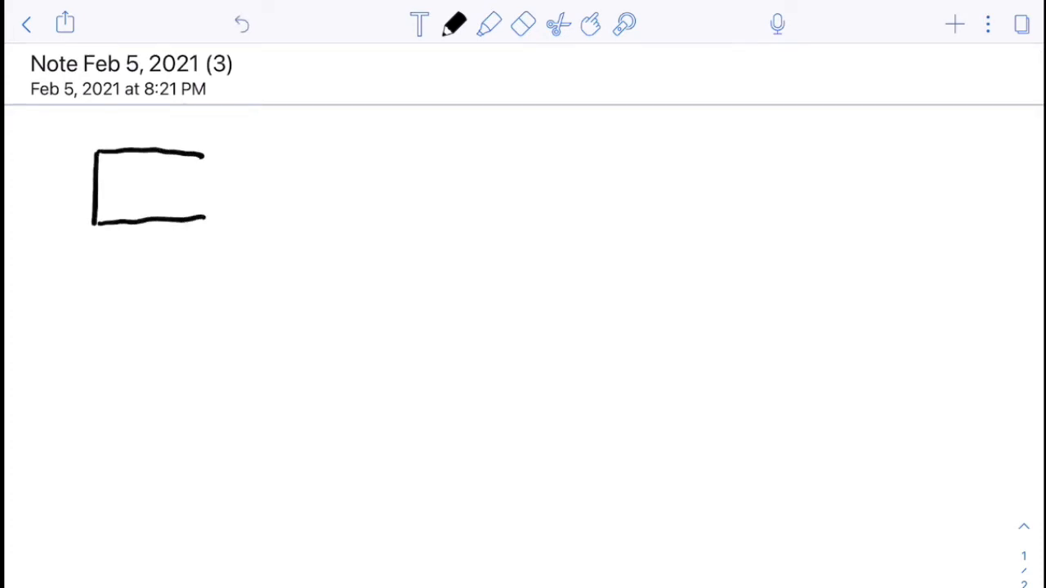
drag(98, 180, 205, 180)
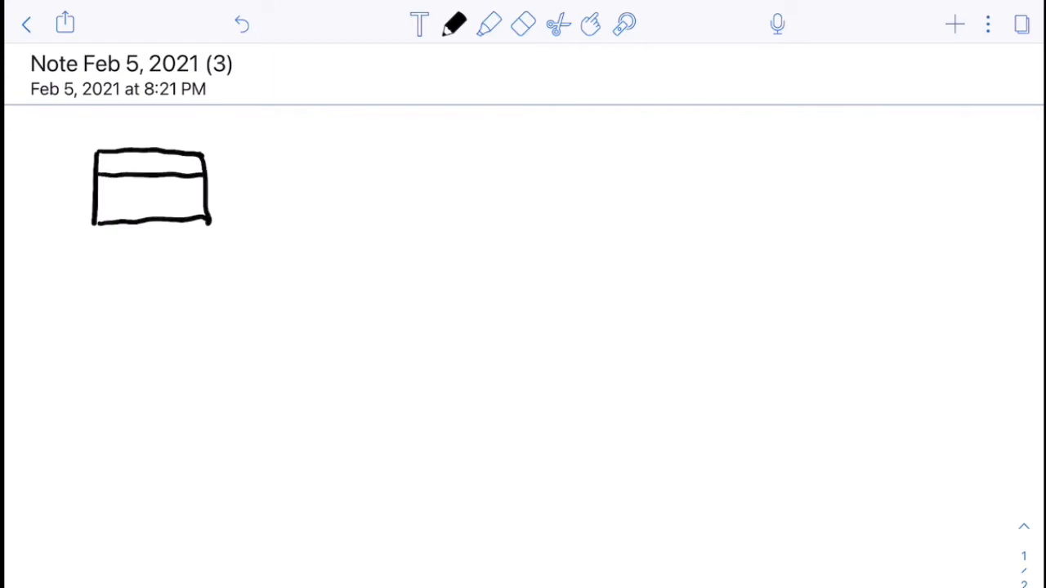
drag(114, 167, 127, 160)
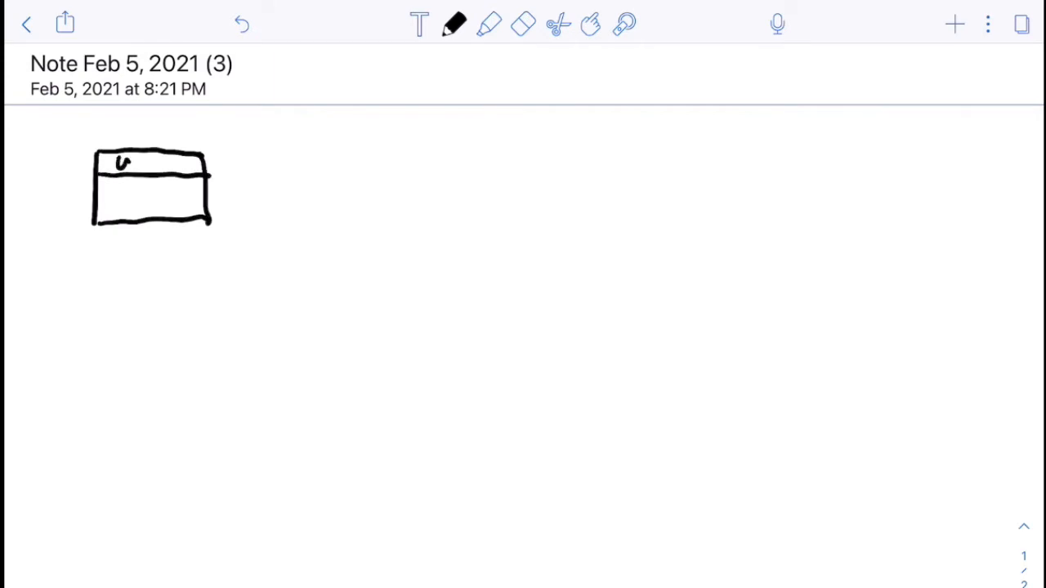
drag(114, 164, 177, 166)
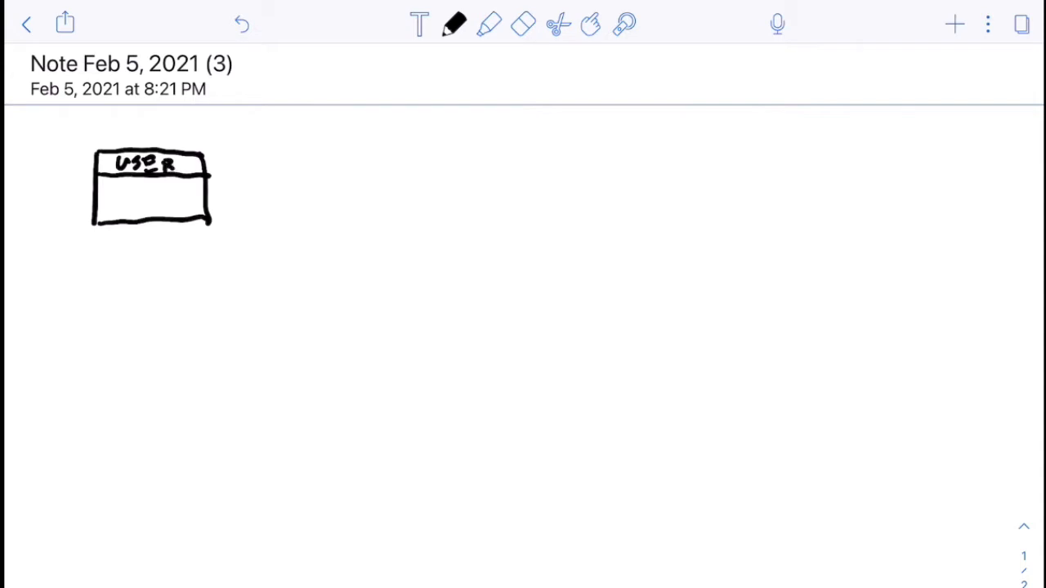
drag(172, 166, 183, 163)
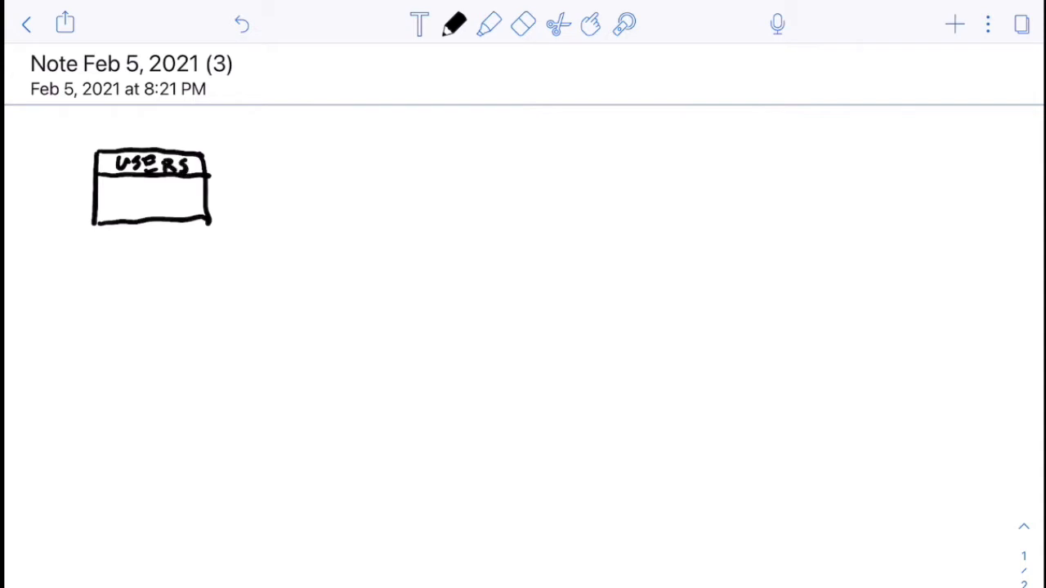
Link USERS by a line to a second table box and label its header TOKEN
drag(209, 186, 332, 187)
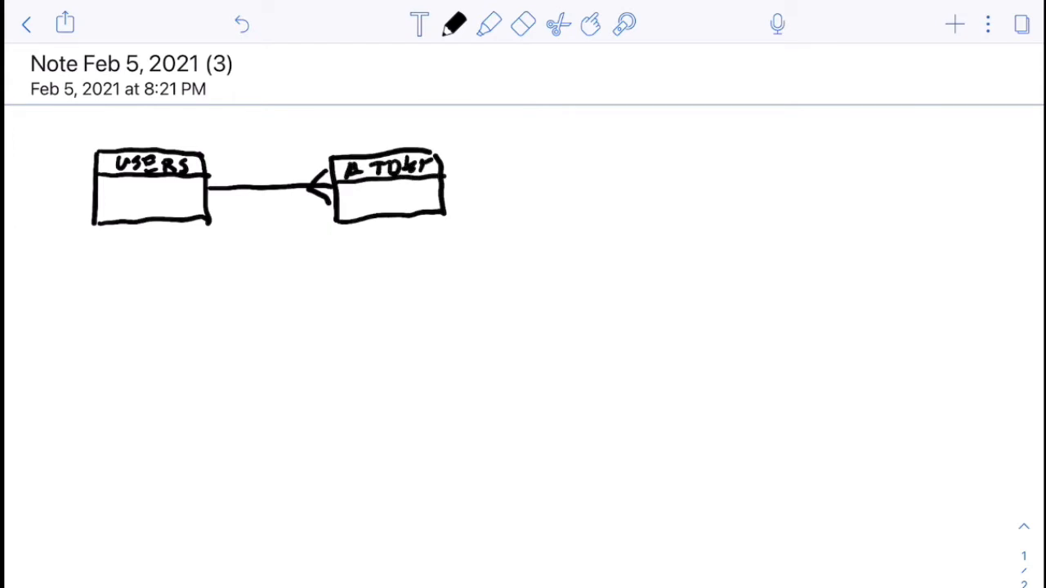
drag(425, 167, 444, 172)
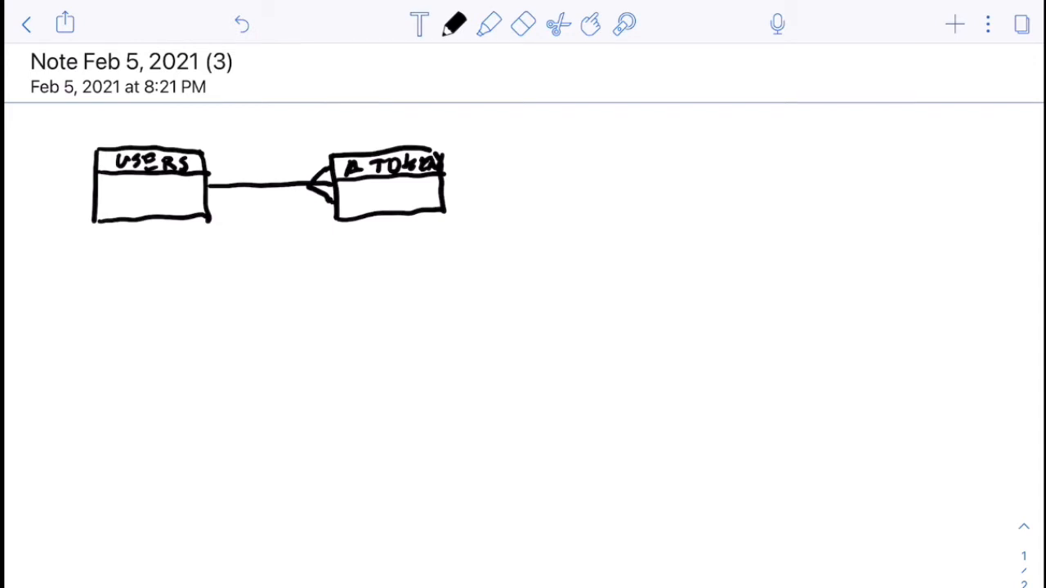
Draw a dotted relationship line labelled 1 and N with a second line beneath, then pick the eraser
click(582, 165)
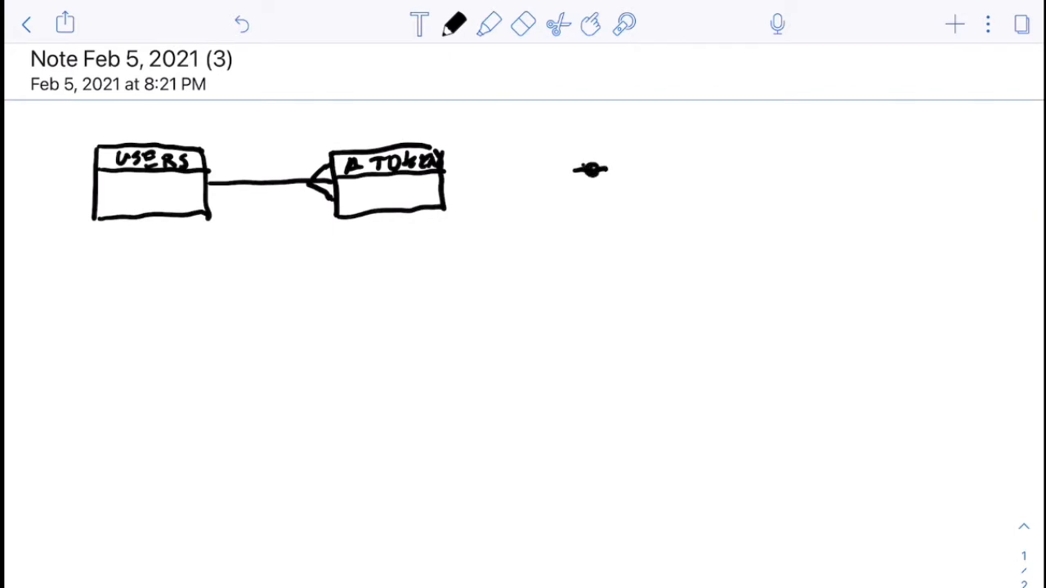
drag(588, 168, 699, 168)
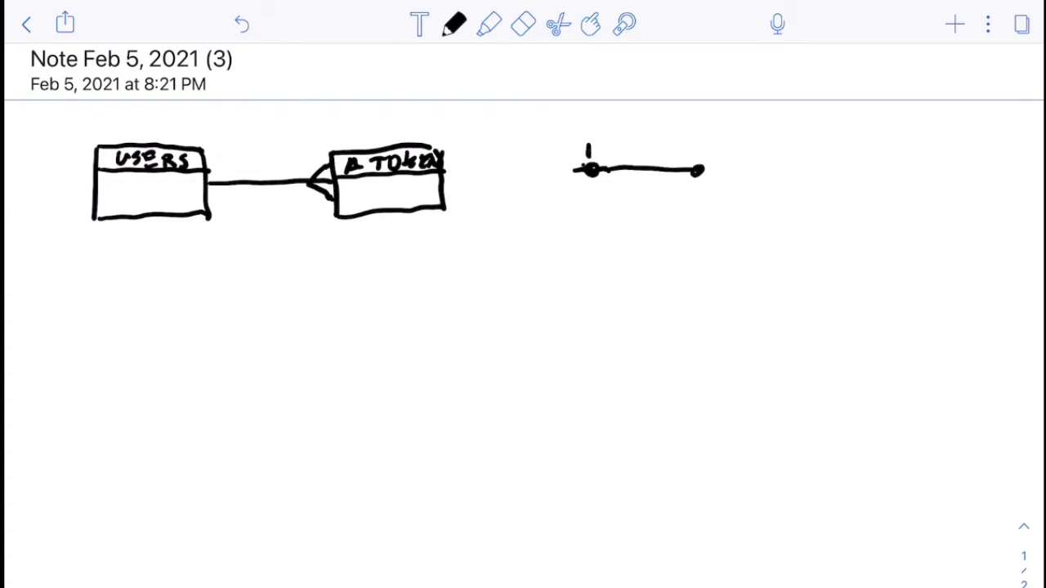
drag(689, 160, 699, 147)
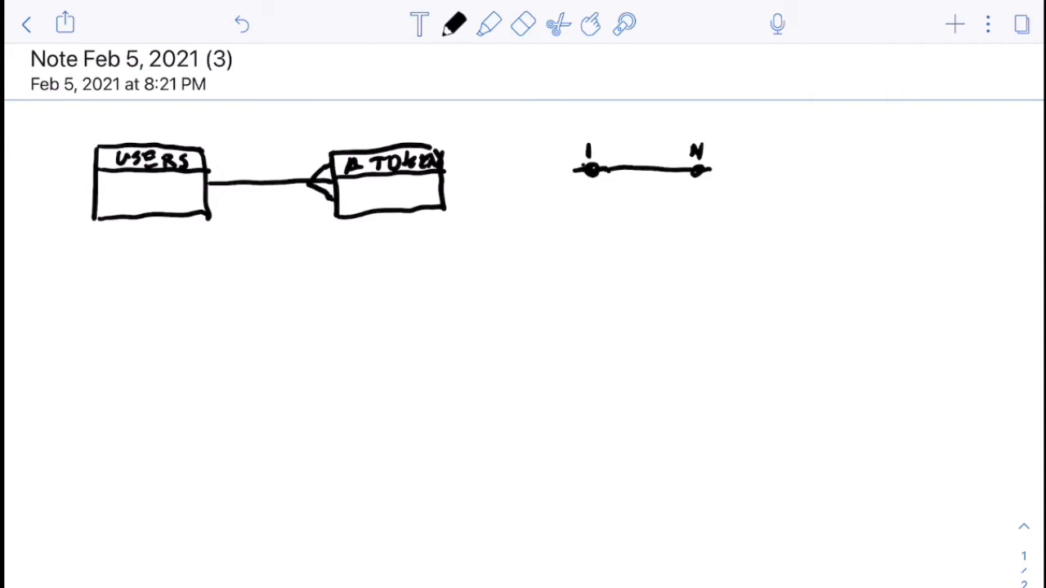
drag(575, 195, 587, 202)
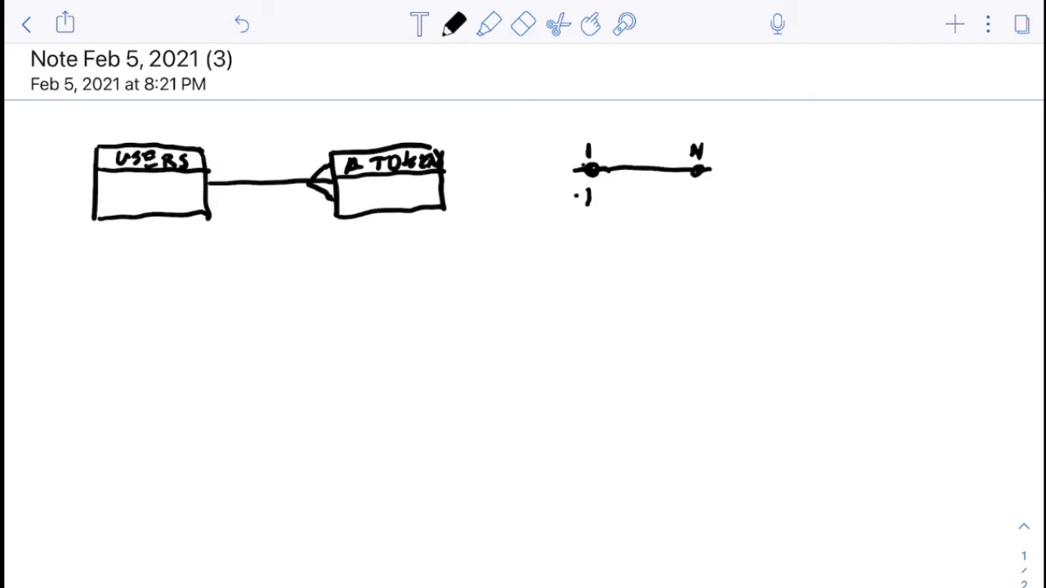
drag(580, 196, 699, 196)
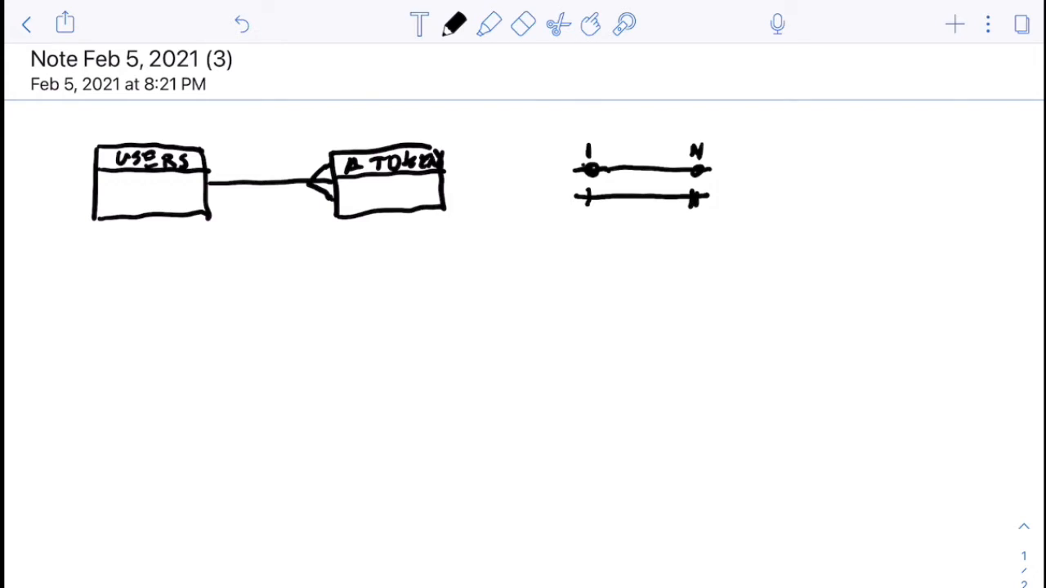
click(523, 22)
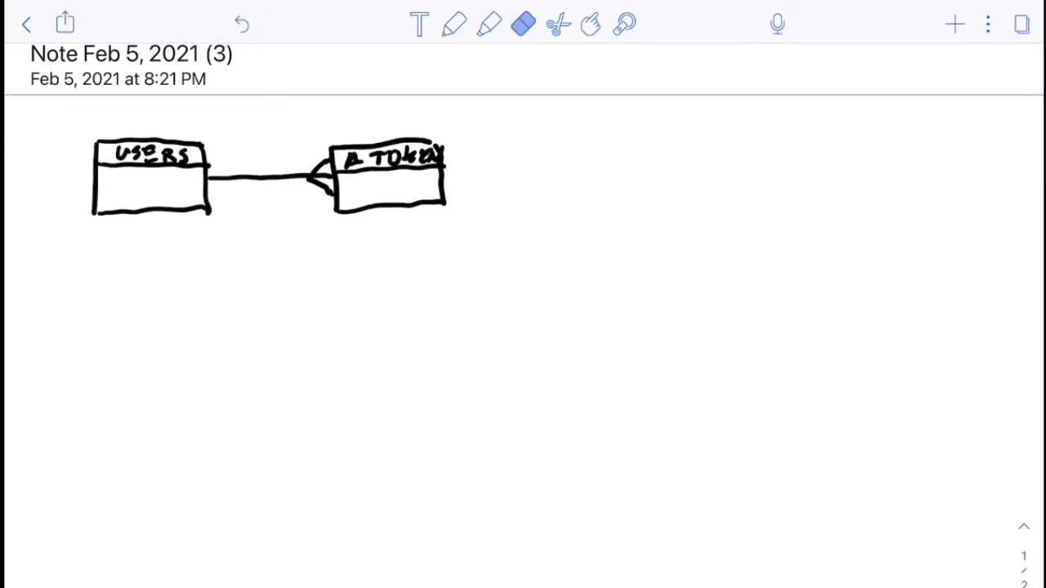
With the pen, label the USERS–TOKEN line 1 and N and write a 0 → N note to the right
click(454, 22)
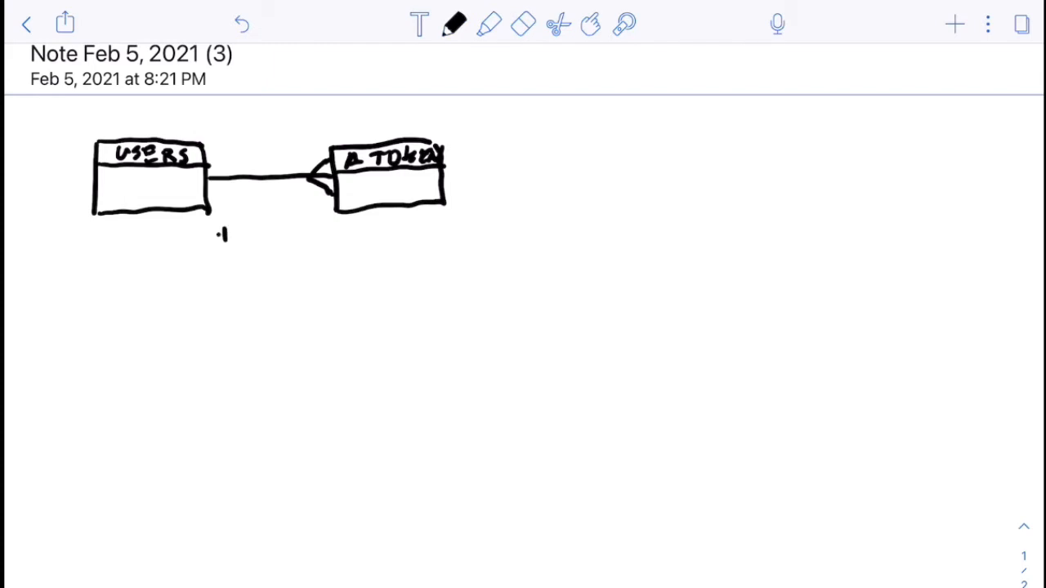
drag(221, 229, 318, 232)
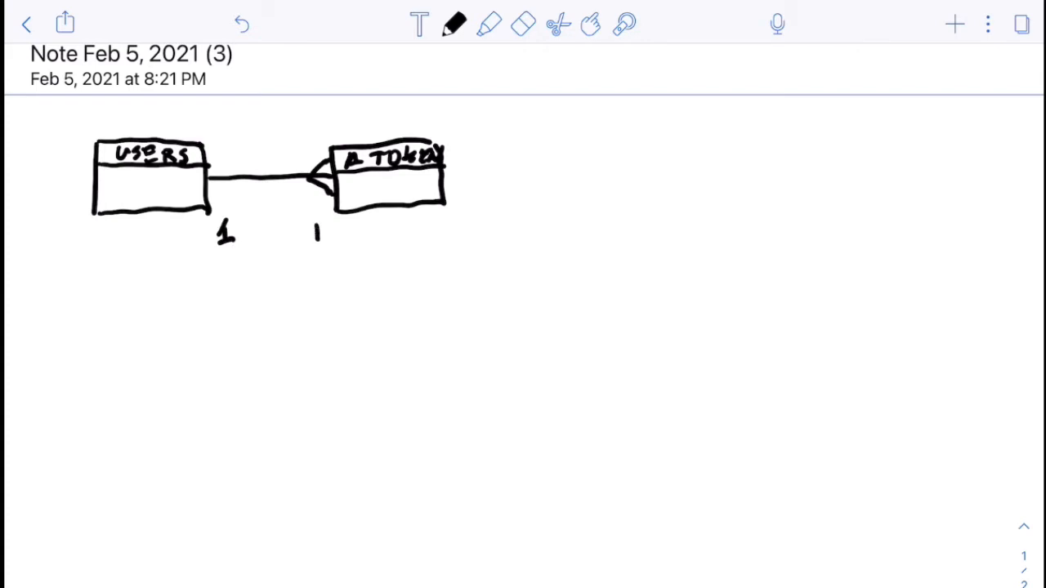
drag(314, 242, 330, 221)
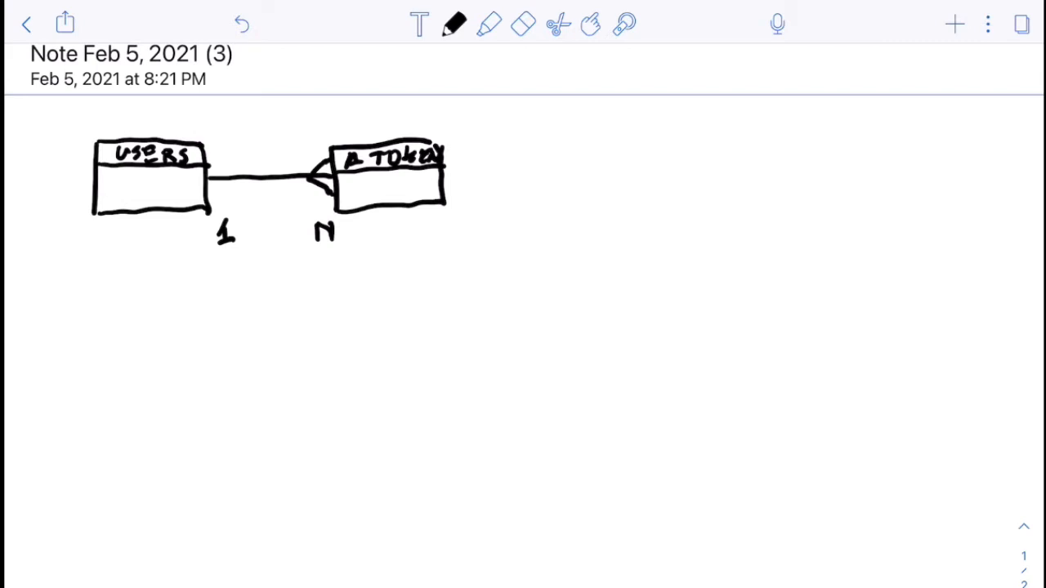
drag(503, 221, 559, 221)
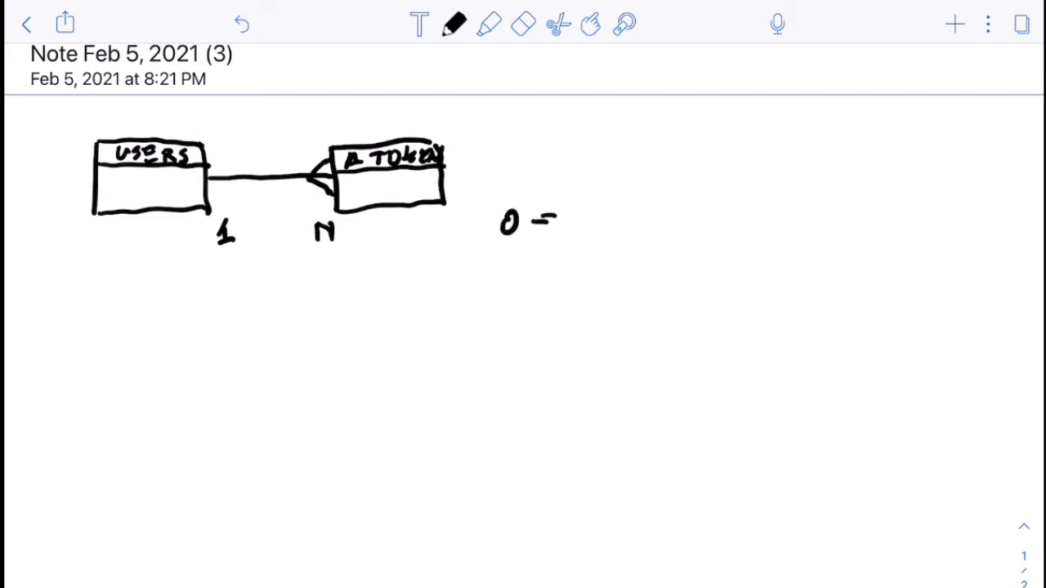
drag(547, 221, 581, 221)
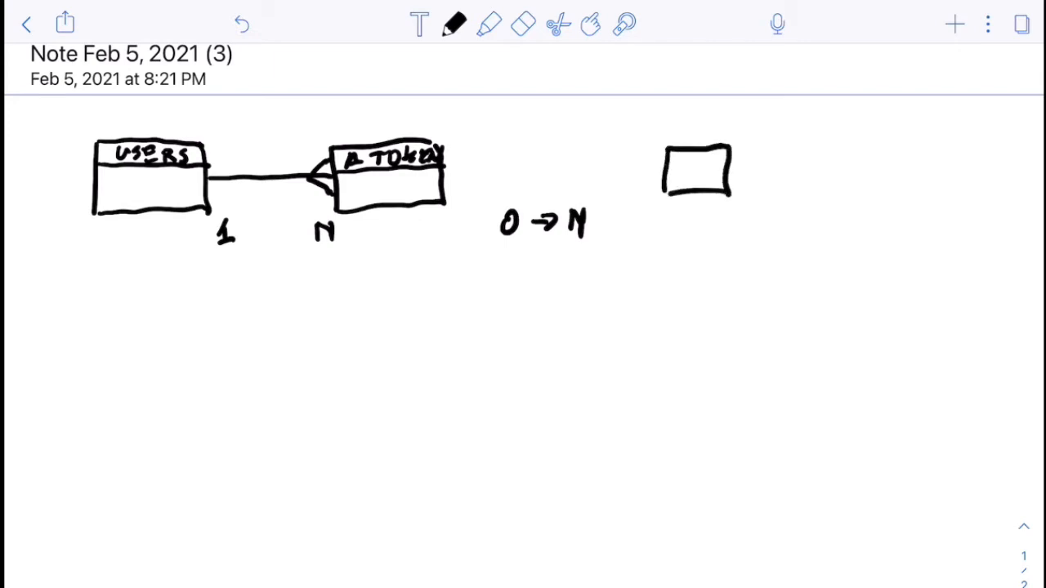
Connect the upper right box pair and draw a lower-left box beneath it
drag(732, 168, 834, 169)
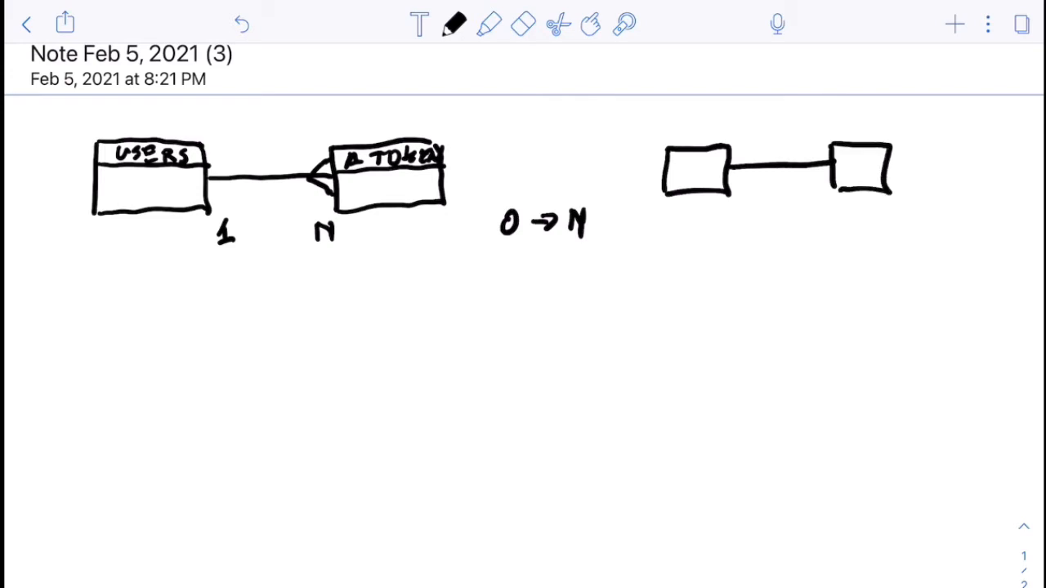
drag(657, 264, 726, 263)
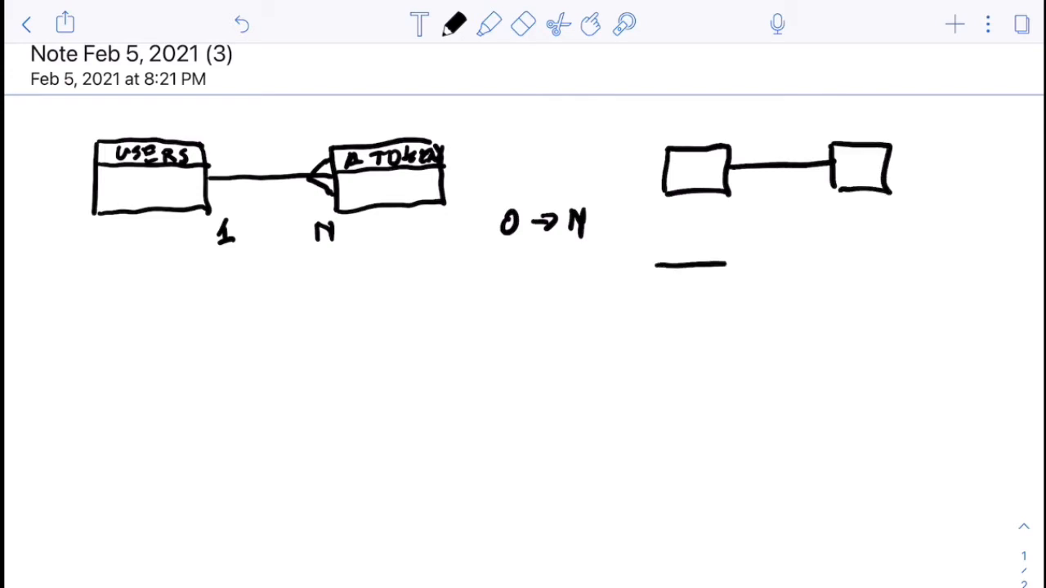
drag(654, 263, 732, 310)
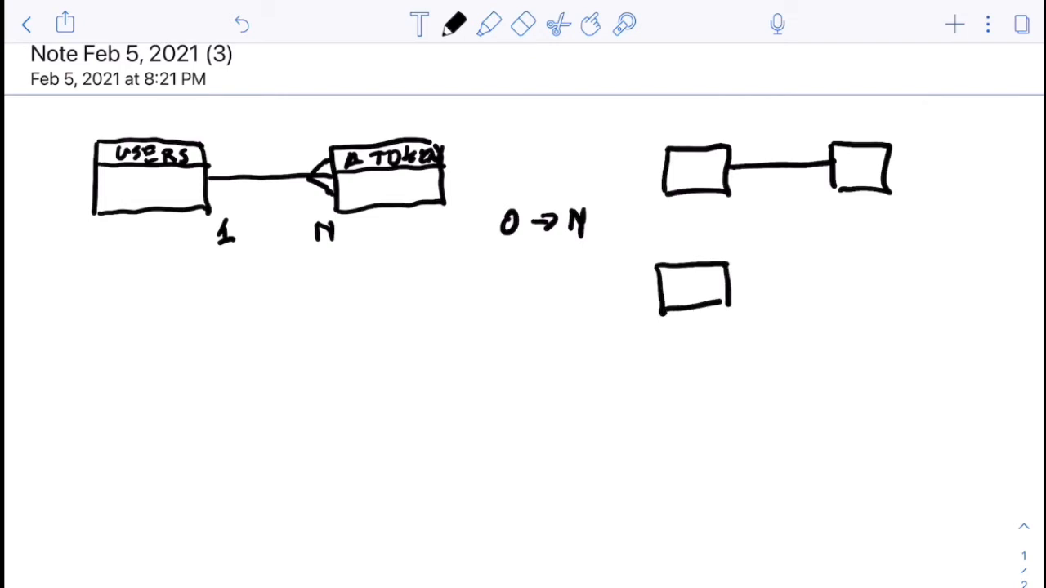
Link the lower box by a crow's-foot line to a new box annotated 0, 1 and N
drag(736, 278, 825, 277)
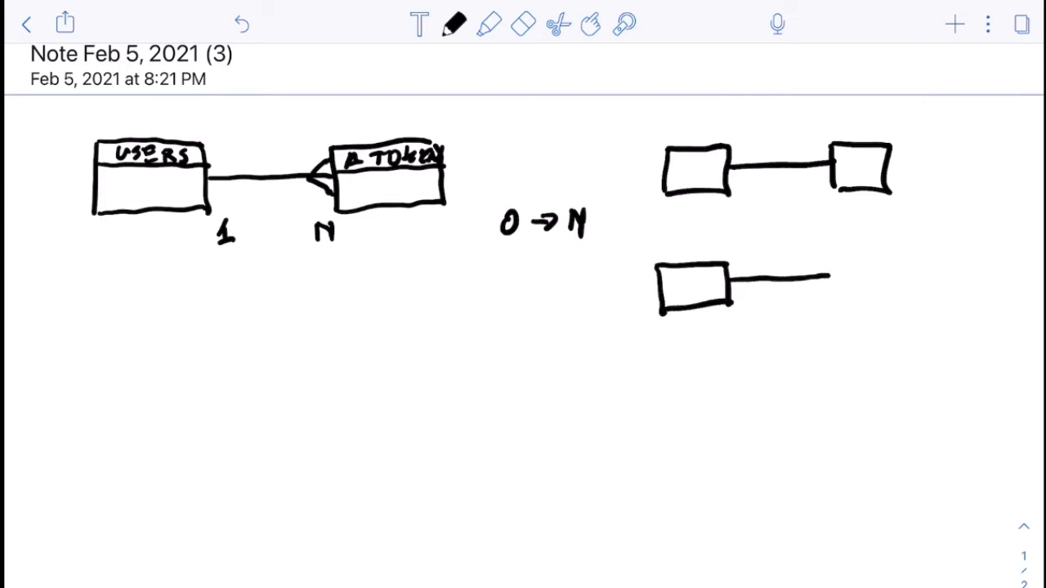
drag(825, 277, 886, 254)
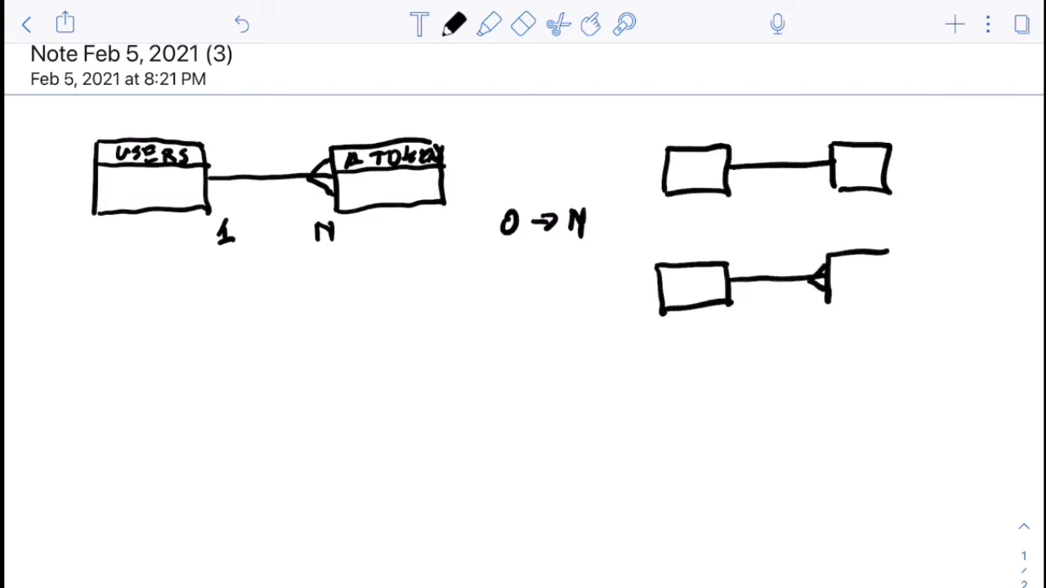
drag(825, 262, 891, 311)
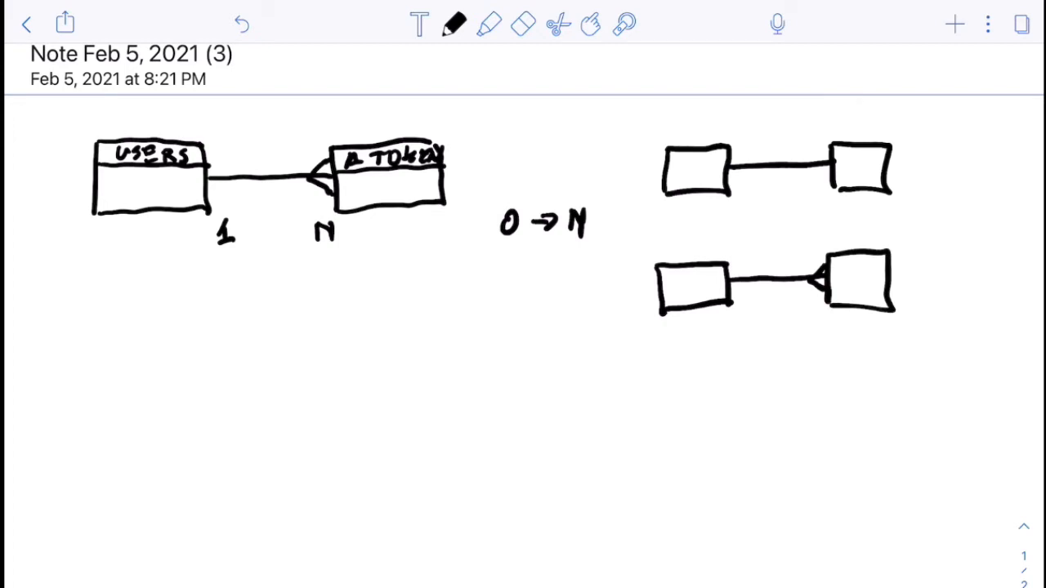
drag(913, 245, 912, 281)
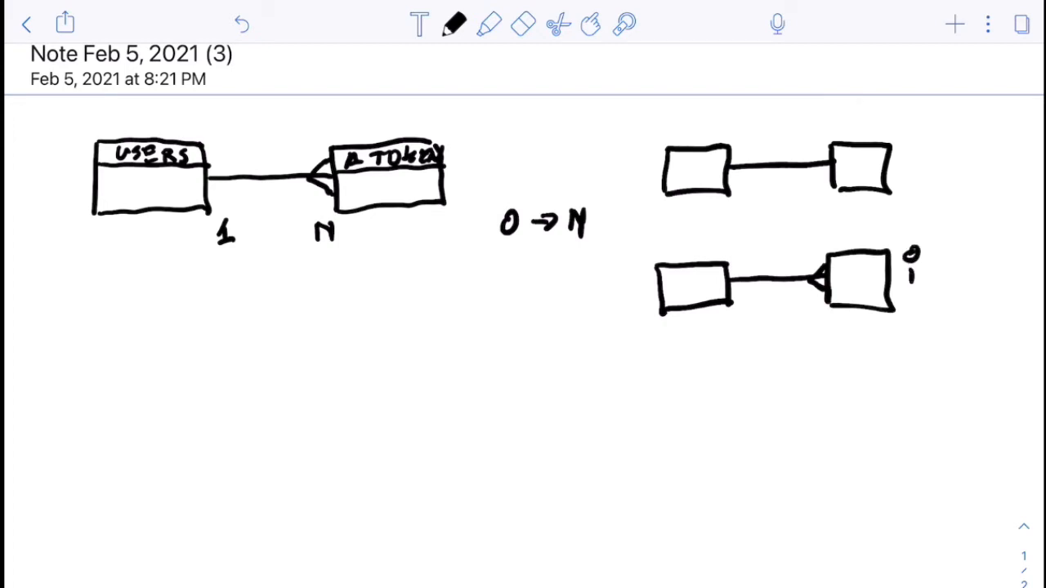
drag(912, 278, 909, 307)
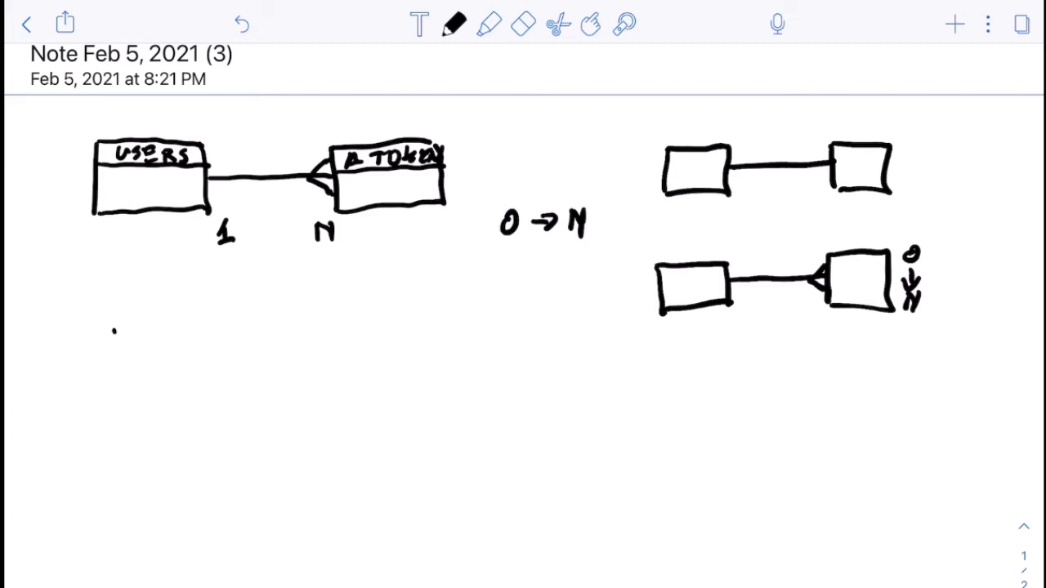
Draw table A with a crow's-foot connector through a join box out to a new box B
drag(118, 319, 229, 379)
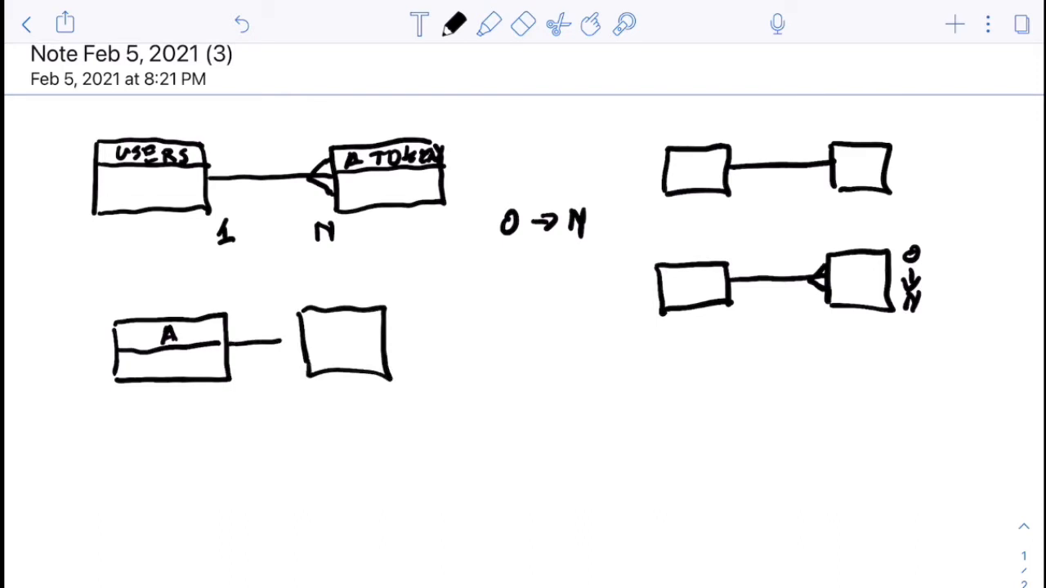
drag(269, 343, 311, 343)
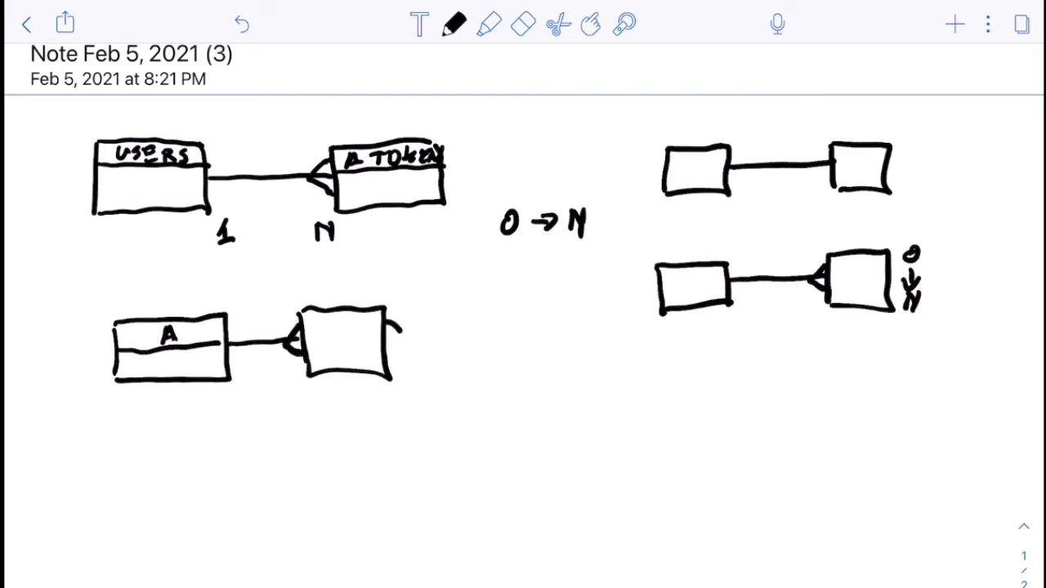
drag(392, 338, 487, 335)
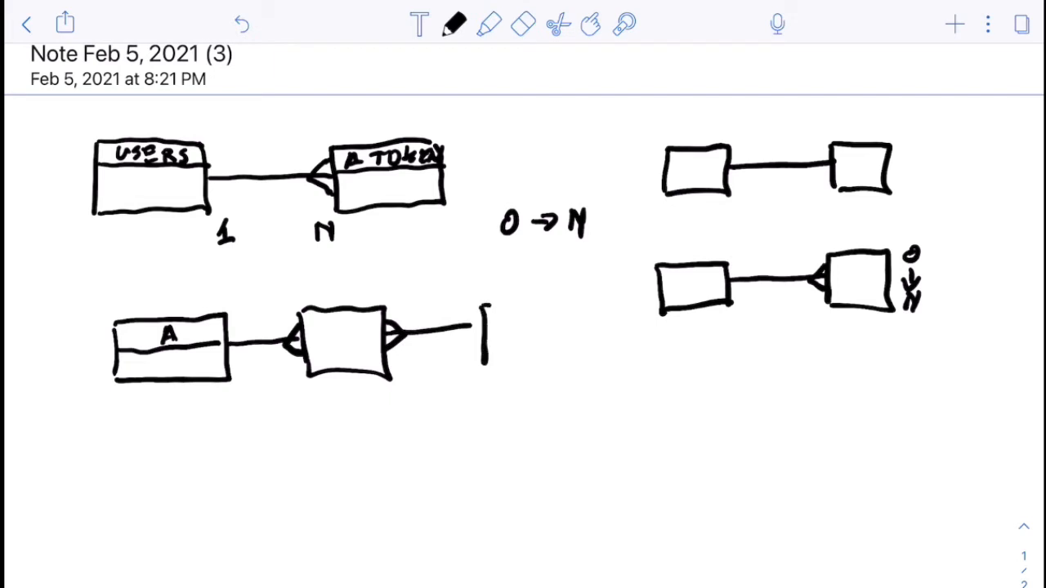
drag(482, 307, 559, 373)
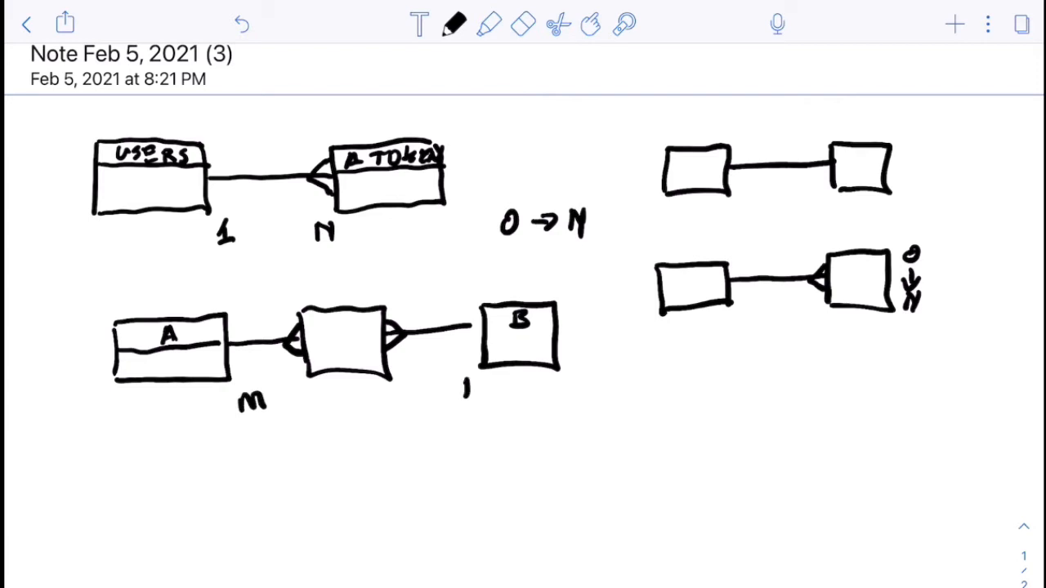
Mark the relationship sides M and N below and divide the join box with a line
drag(291, 401, 471, 389)
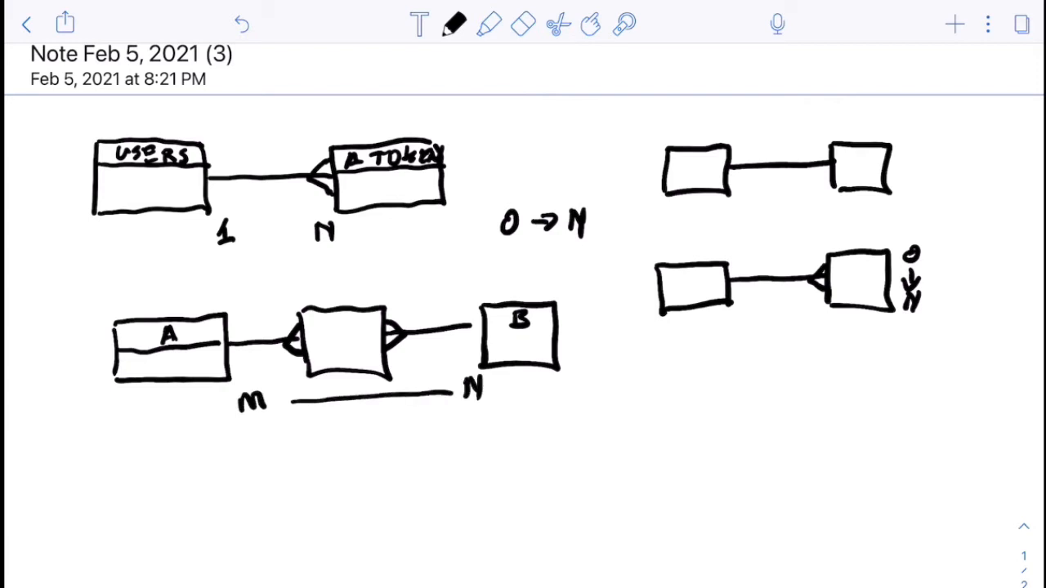
drag(314, 337, 376, 336)
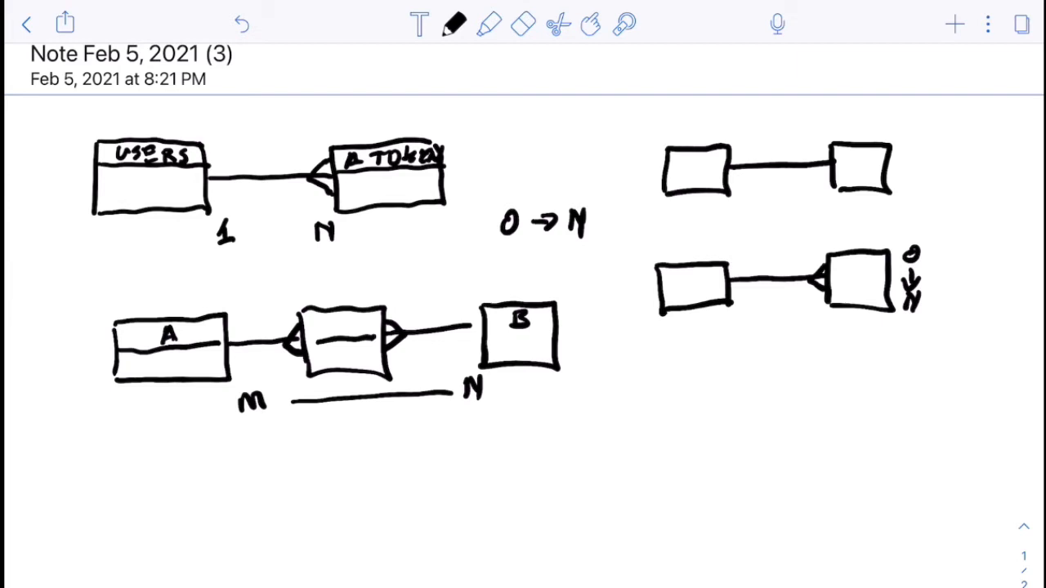
Handwrite an ERD heading at the top centre and underline it
drag(499, 112, 498, 121)
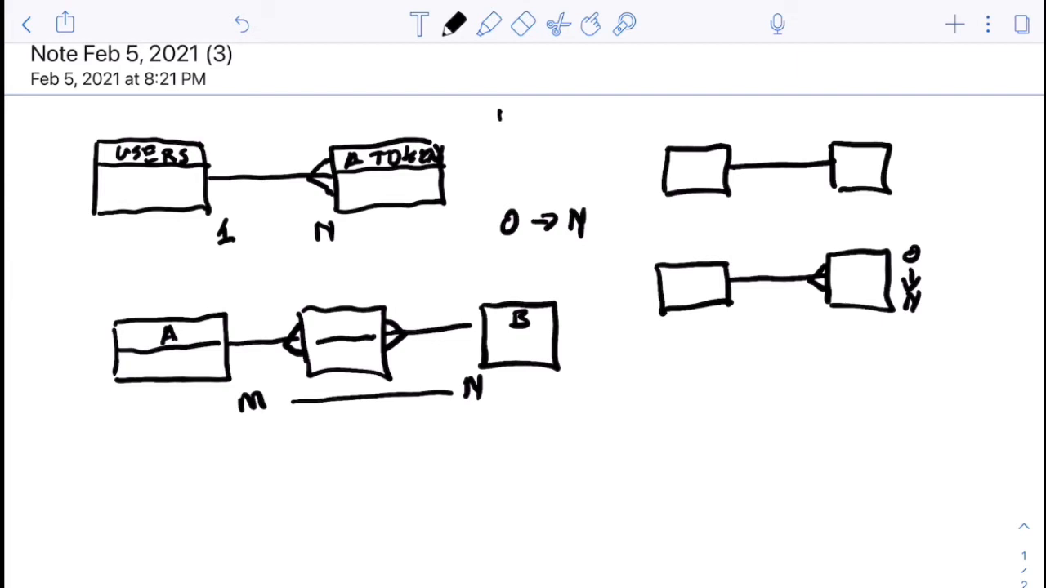
drag(498, 127, 585, 128)
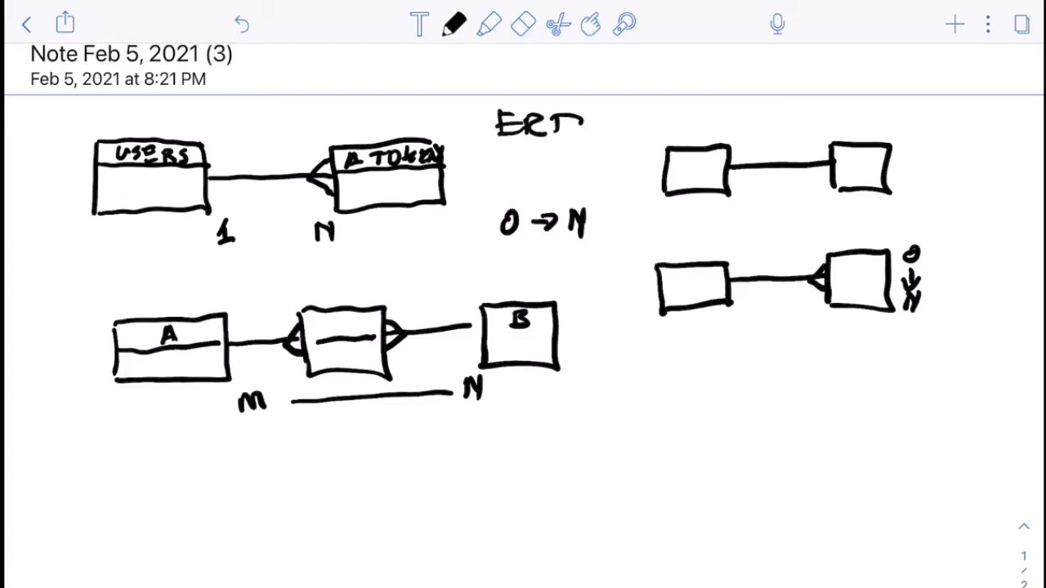
drag(503, 147, 605, 146)
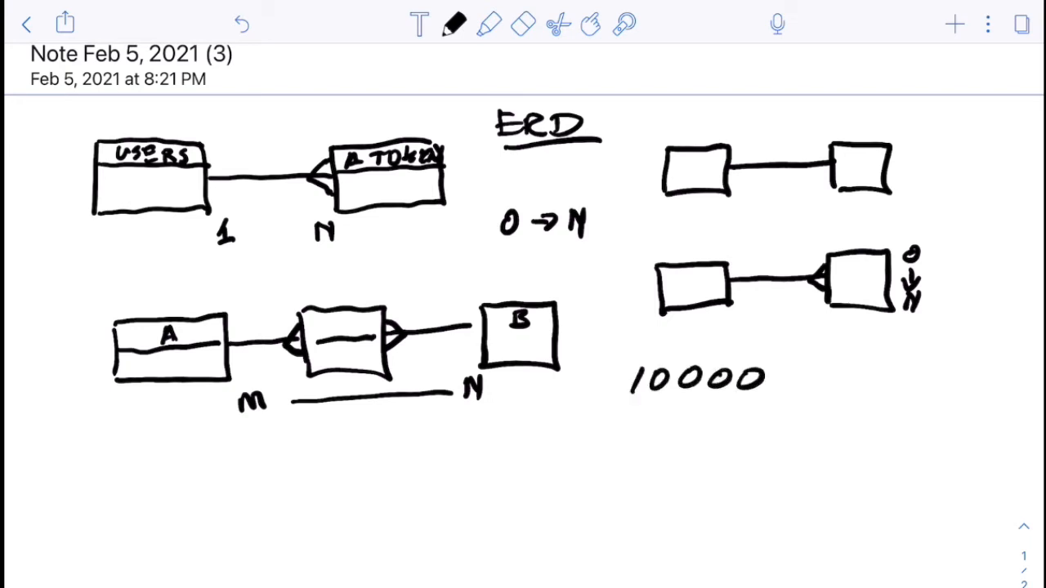
Change 10000 to 10,000 and write the underlined word Normalized beneath it
drag(668, 392, 663, 405)
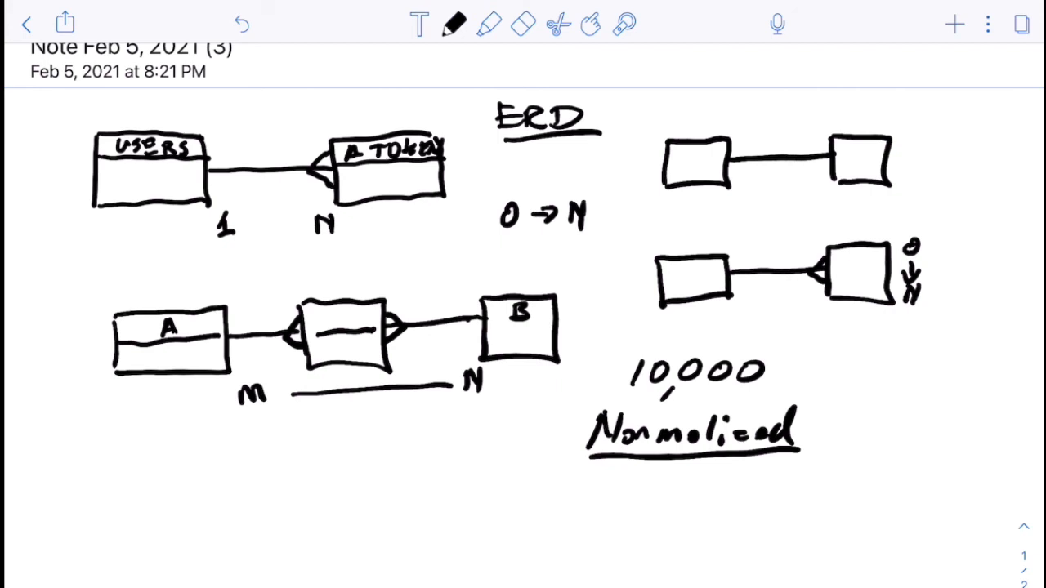
Draw a smiley face and then a frowning face to the right of Normalized
scroll(up, 3)
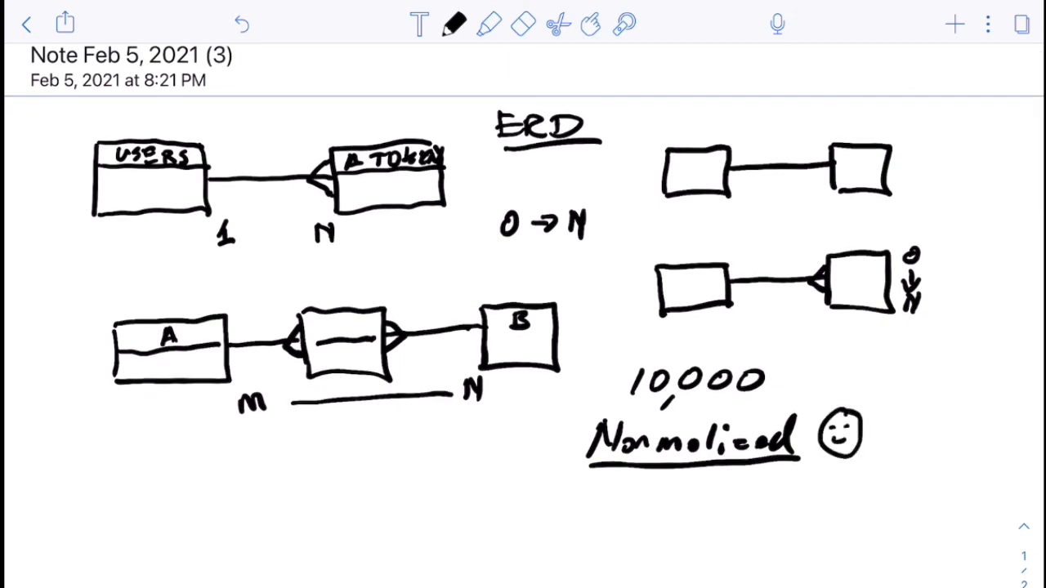
drag(895, 417, 907, 457)
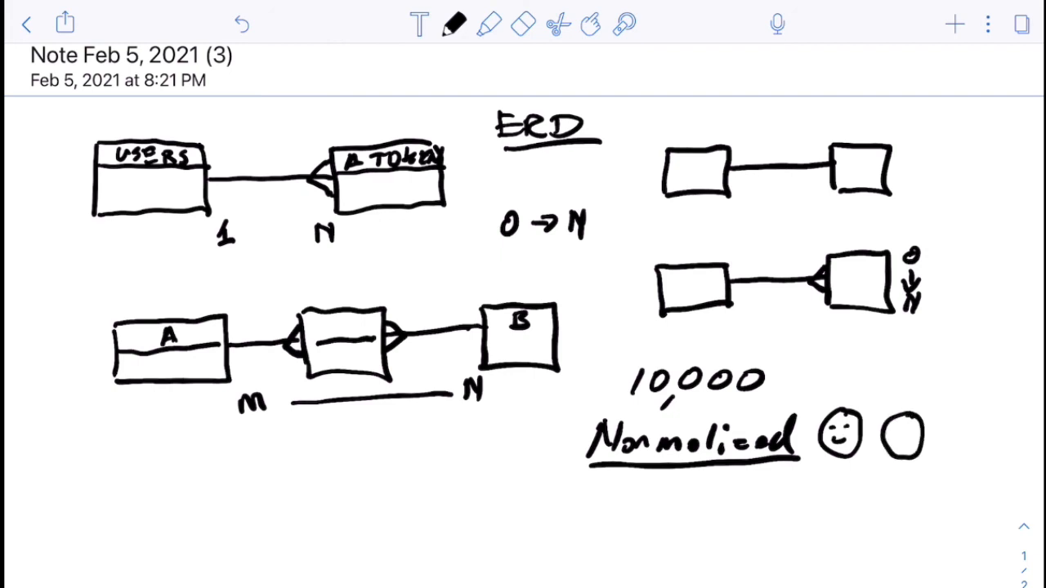
drag(899, 425, 912, 441)
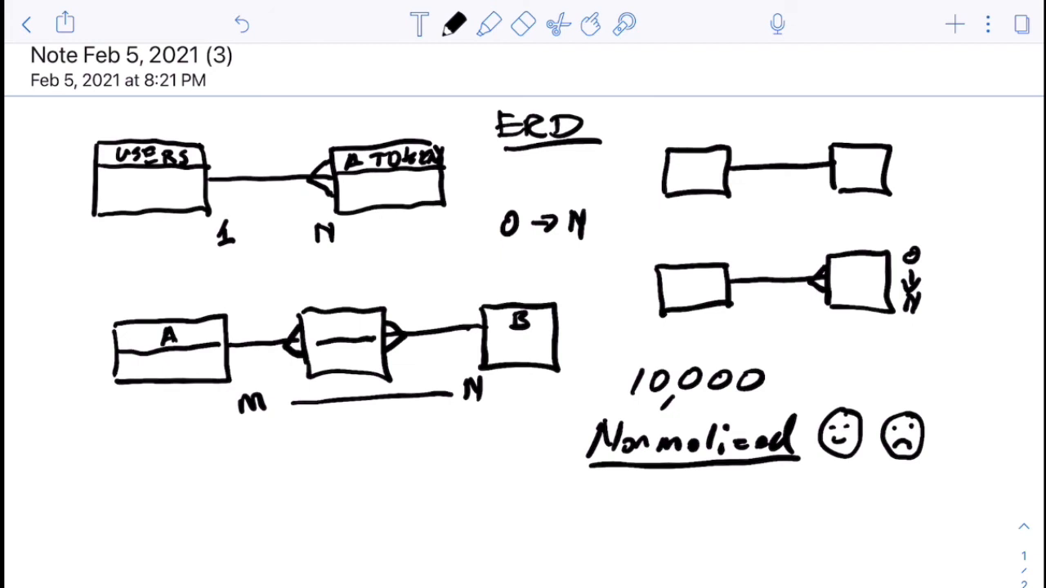
Handwrite GraphQL below Normalized and underline it
drag(621, 491, 618, 515)
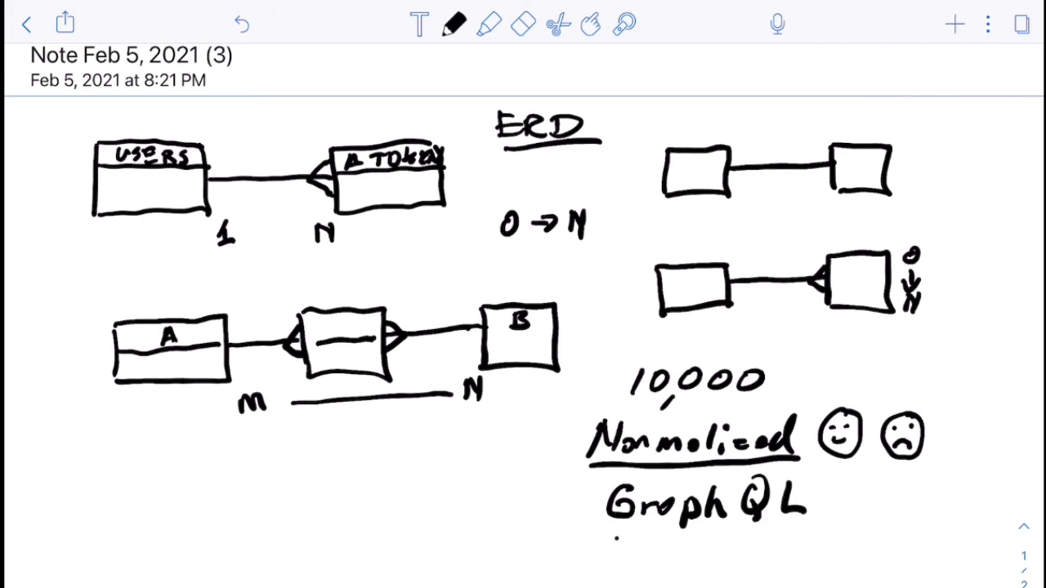
drag(613, 536, 800, 533)
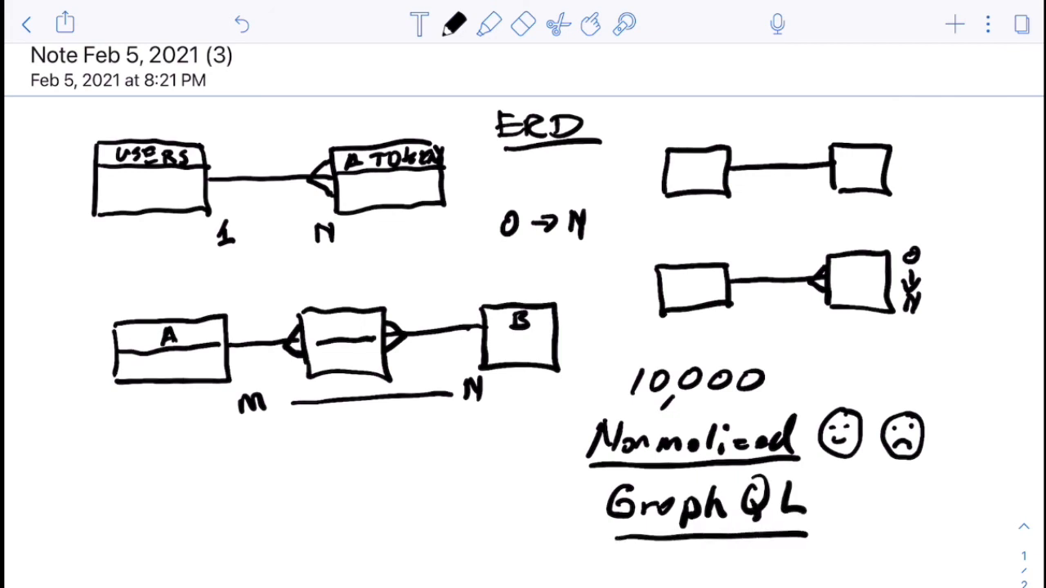